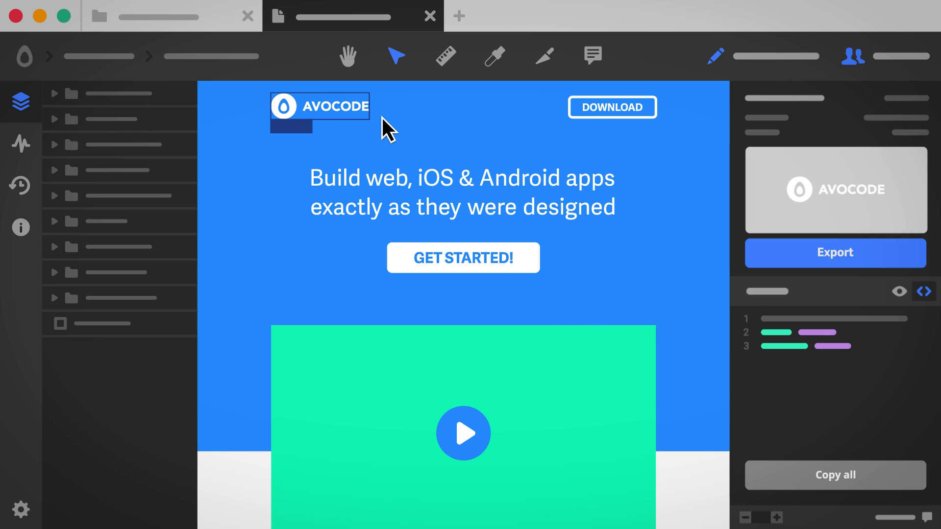
Export the selected AVOCODE logo layer as an image from the inspector panel
{"action": "left_click", "coordinate": [835, 252]}
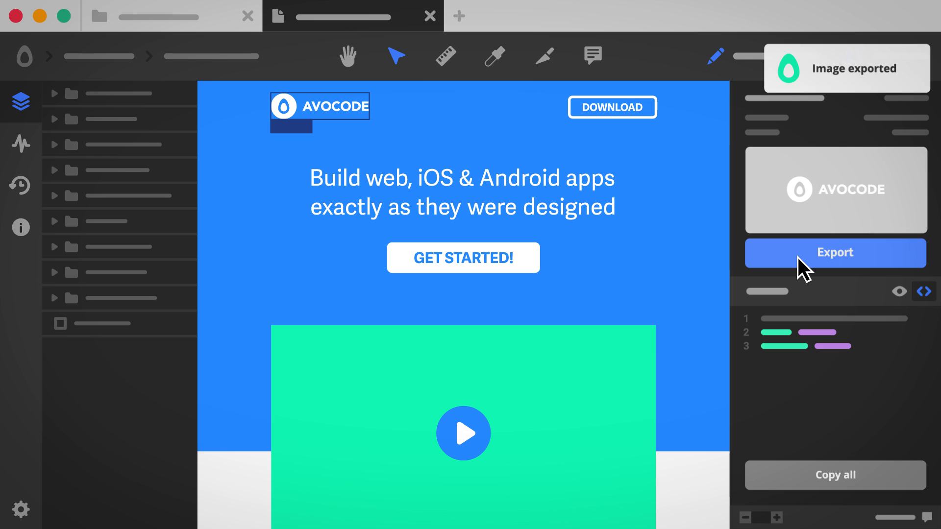